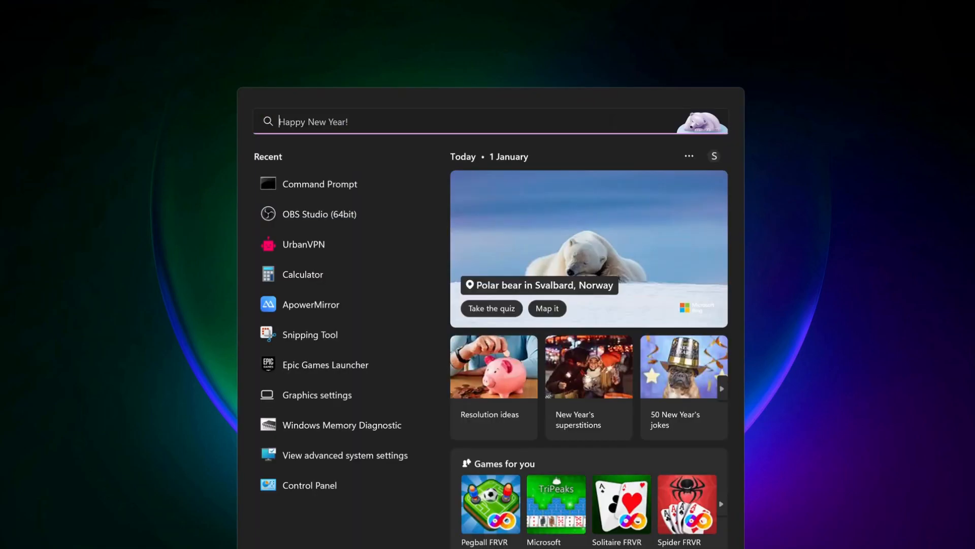
# - Find System Configuration and show its Services list to check Epic Online Services
pyautogui.write('System Configuration')
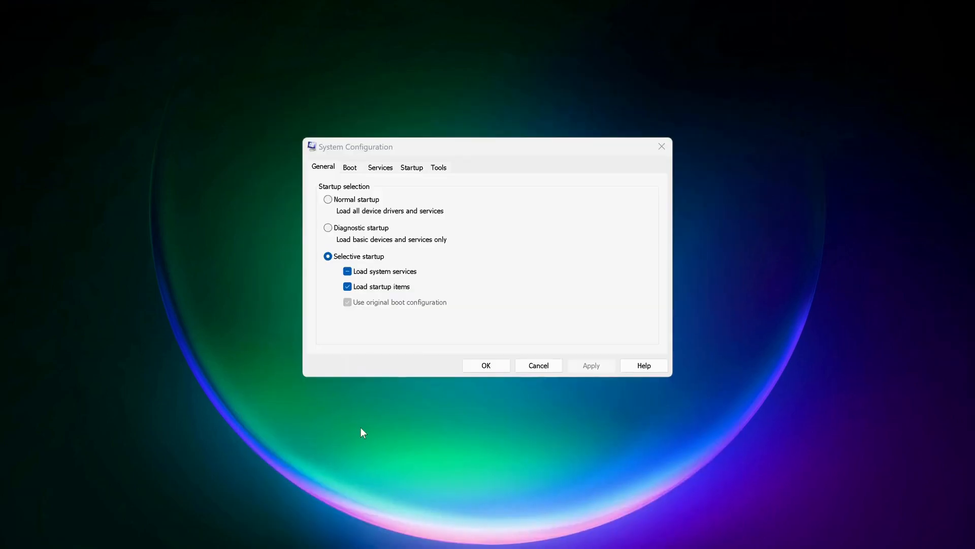
pyautogui.click(380, 167)
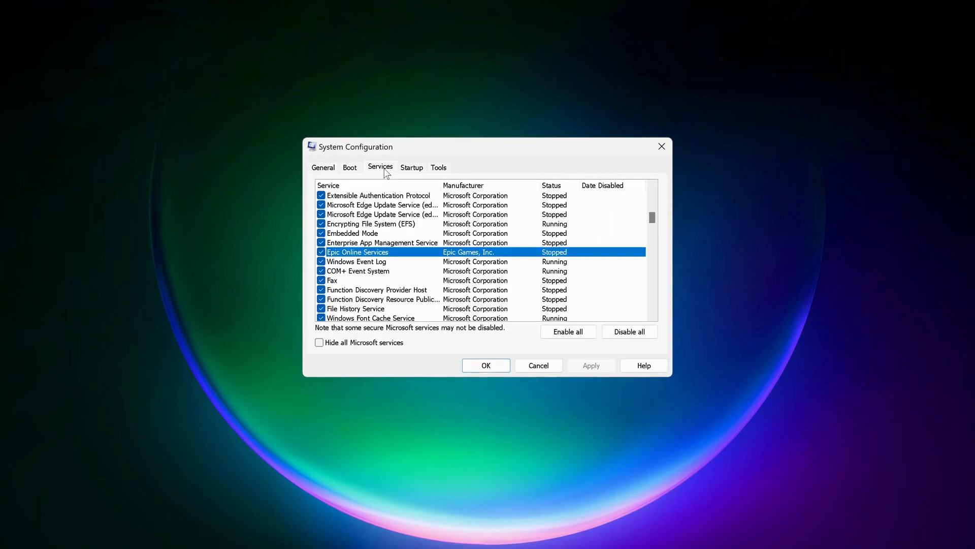
pyautogui.moveTo(333, 264)
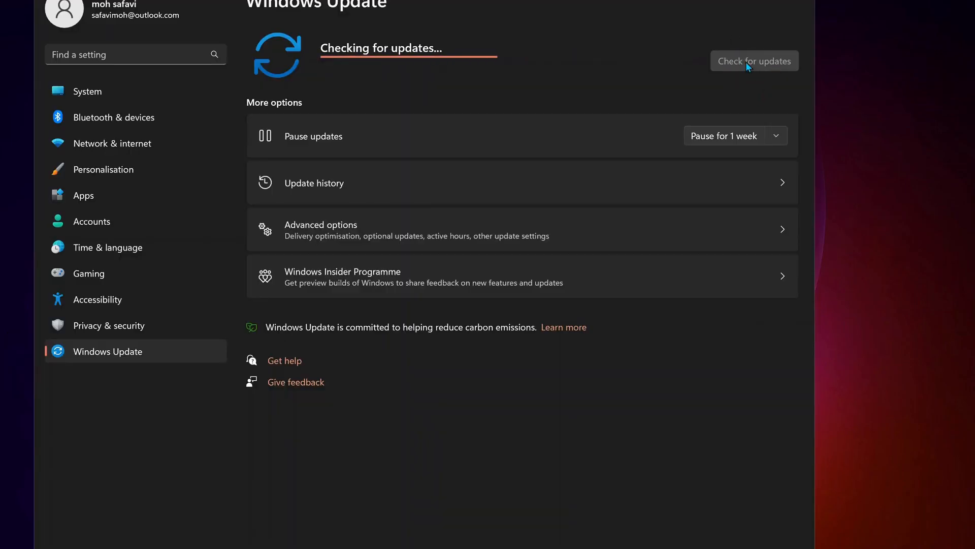
pyautogui.moveTo(750, 108)
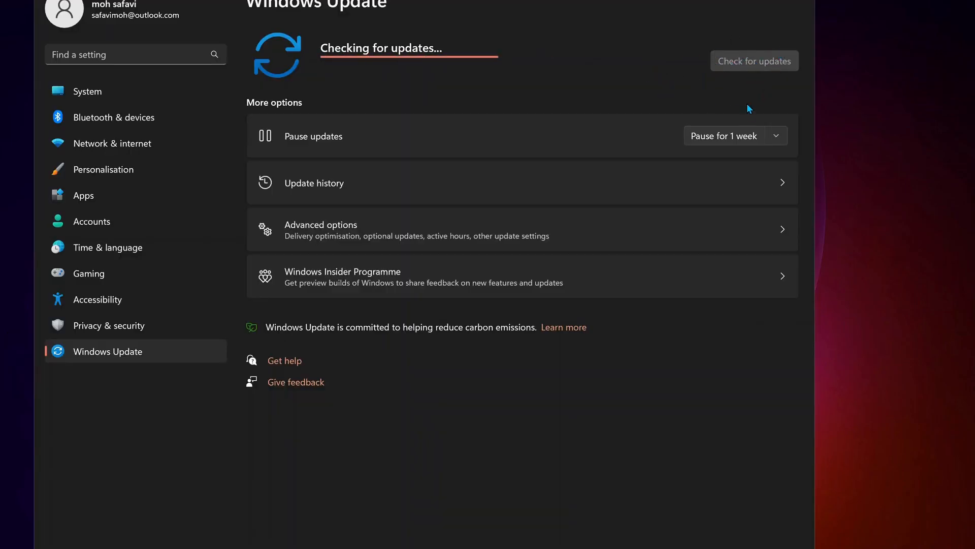
pyautogui.moveTo(478, 160)
pyautogui.write('c')
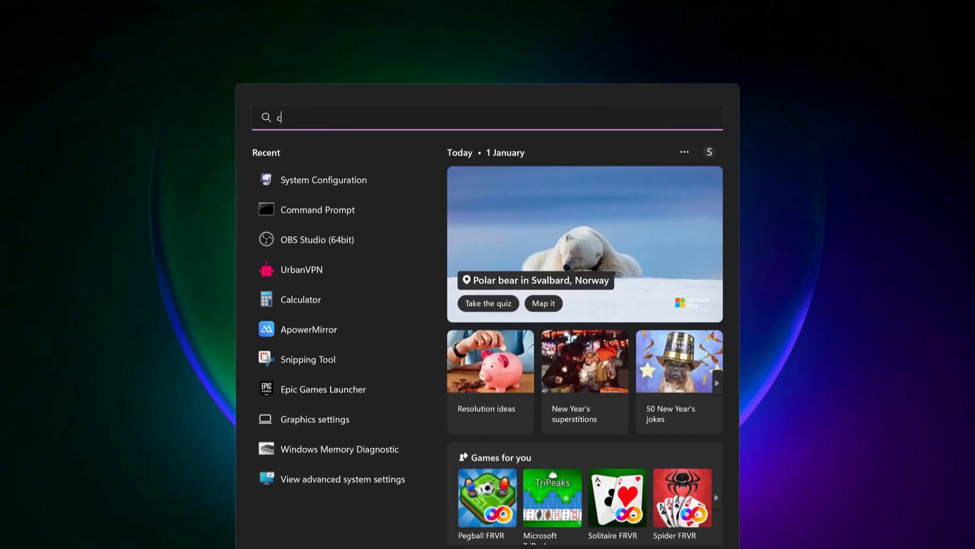
# - Launch Command Prompt as administrator for the sfc /scannow scan
pyautogui.write('m')
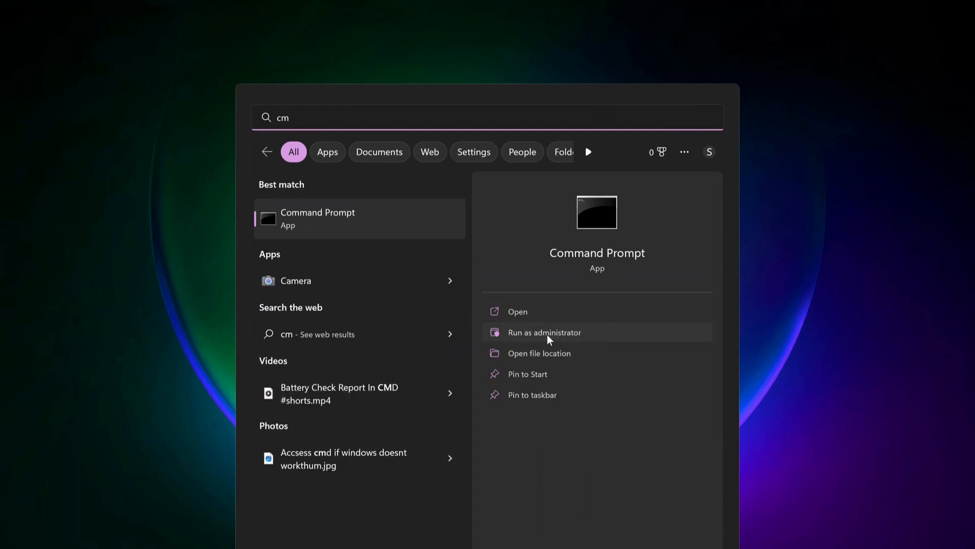
pyautogui.click(543, 332)
pyautogui.write('sfc /scannow')
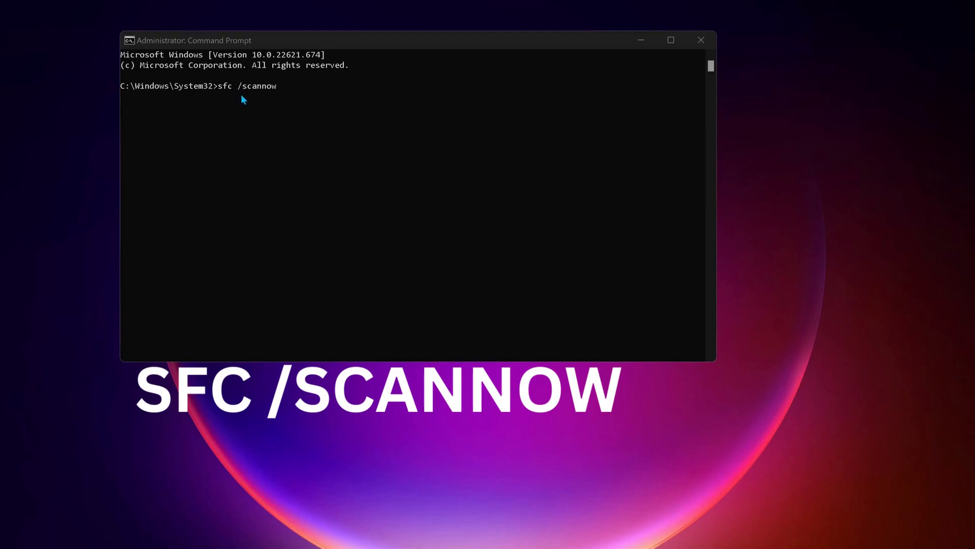
pyautogui.moveTo(293, 100)
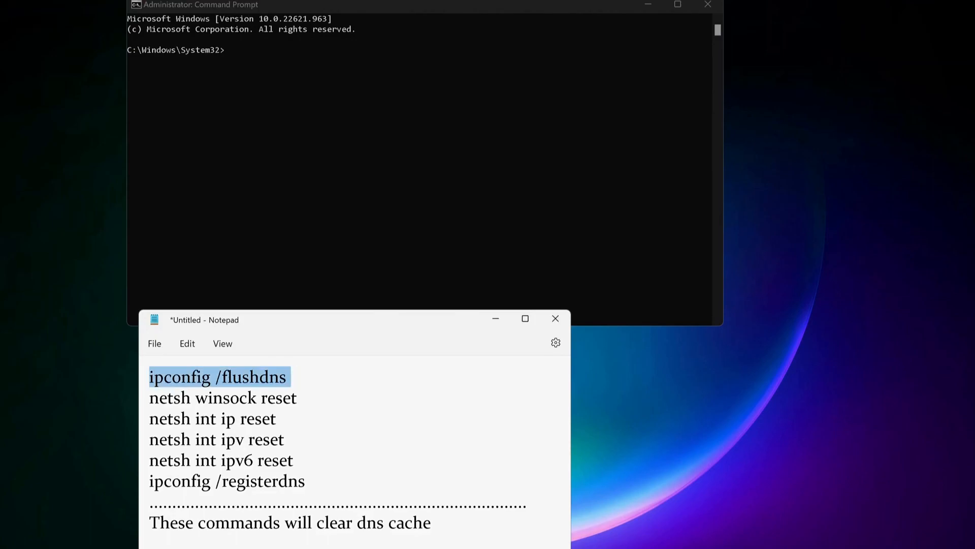
pyautogui.moveTo(304, 136)
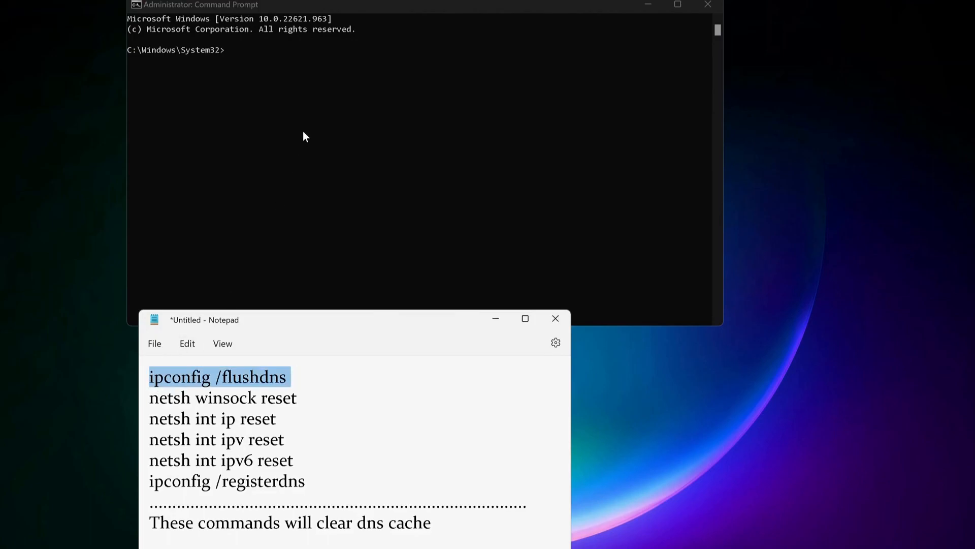
# - Run the DNS flush and network reset commands, then browse to %localappdata%
pyautogui.press('enter')
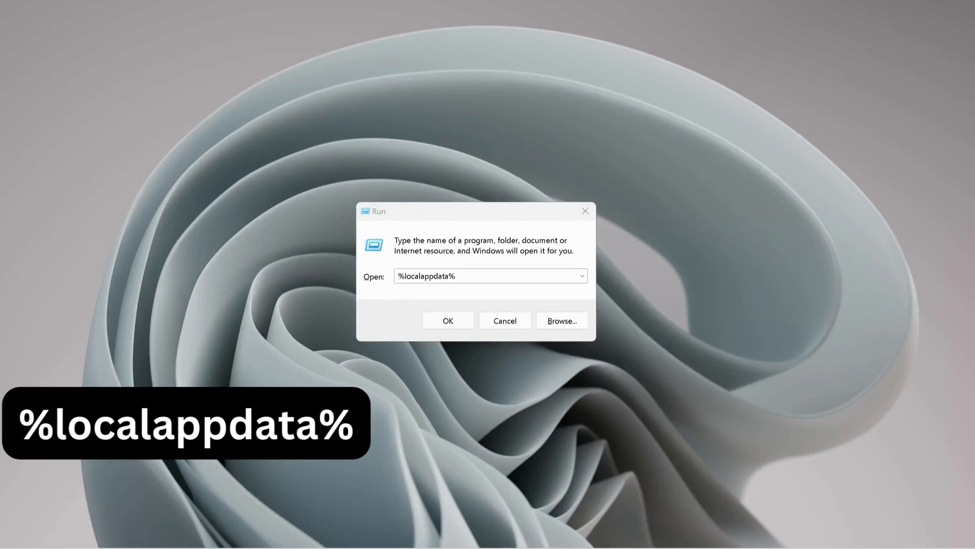
pyautogui.click(447, 321)
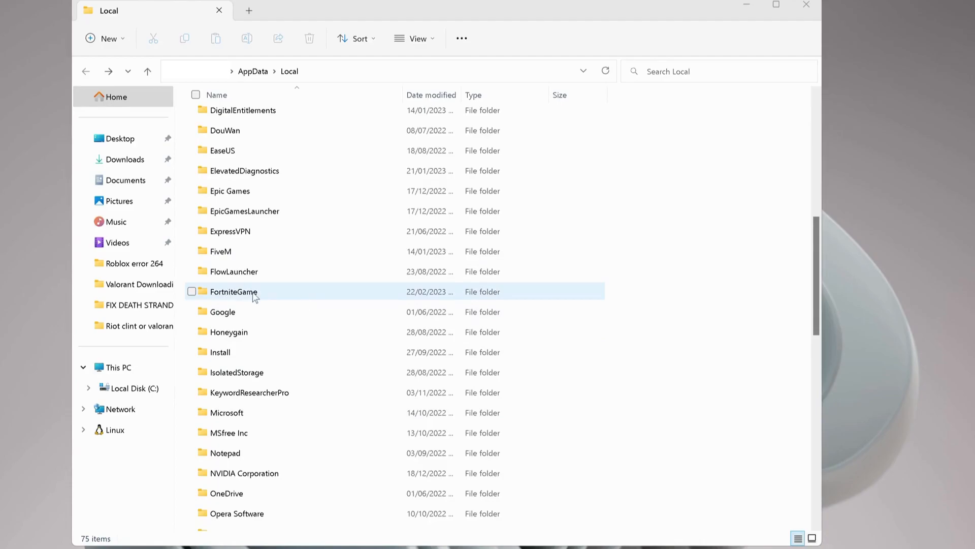
# - Navigate FortniteGame > Saved > Config and bring up actions for CrashReportClient
pyautogui.doubleClick(234, 291)
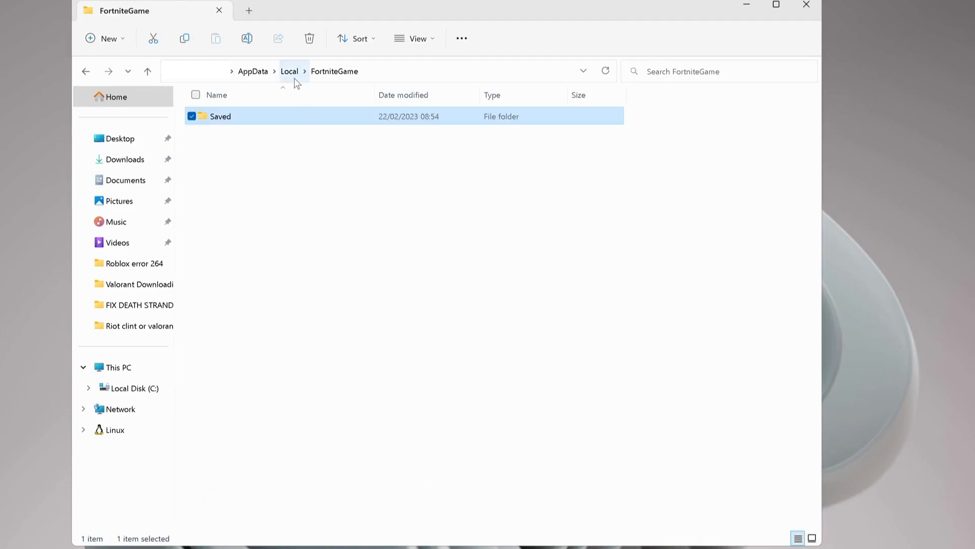
pyautogui.moveTo(269, 122)
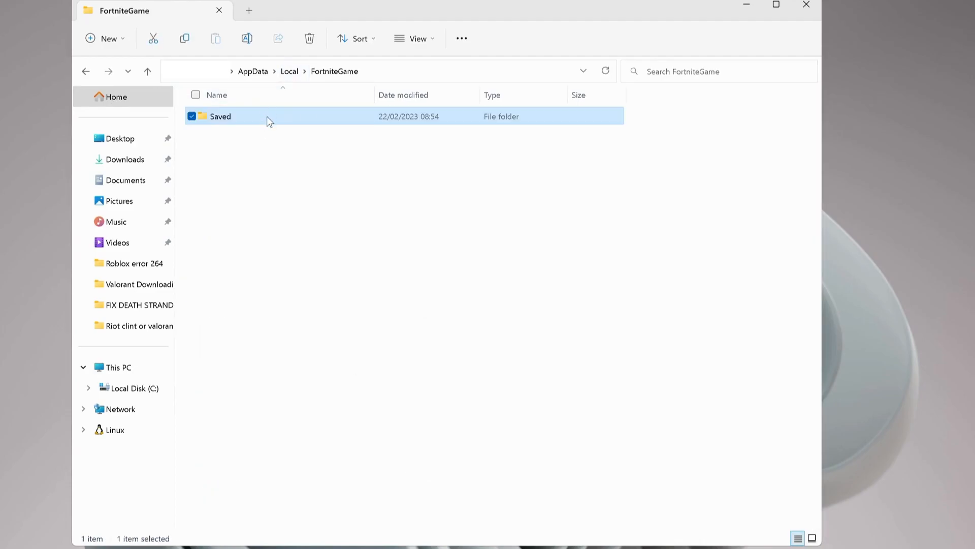
pyautogui.doubleClick(220, 116)
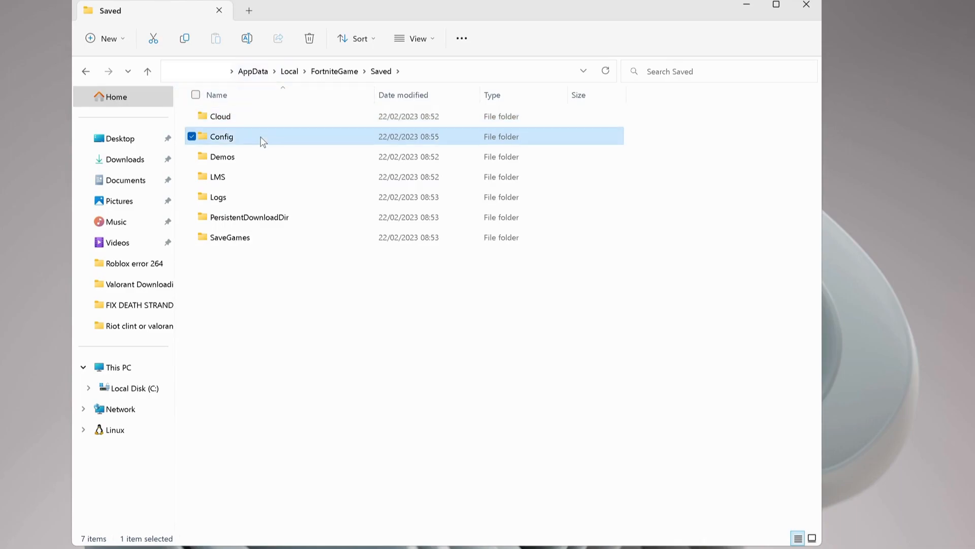
pyautogui.doubleClick(222, 136)
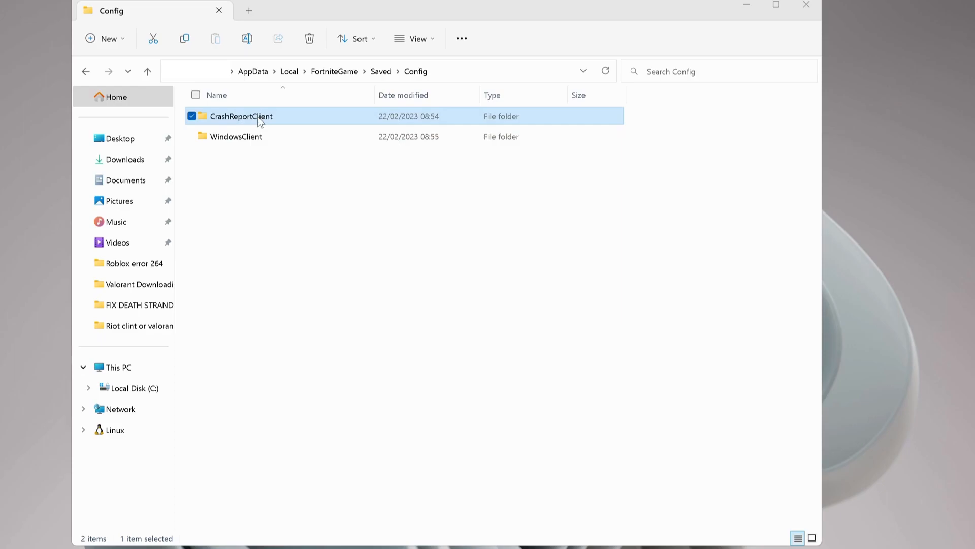
pyautogui.rightClick(243, 116)
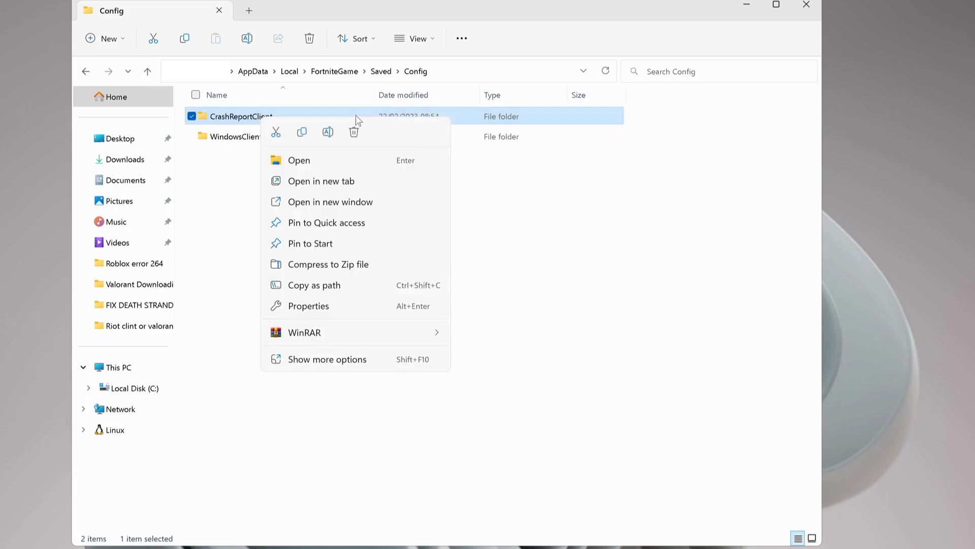